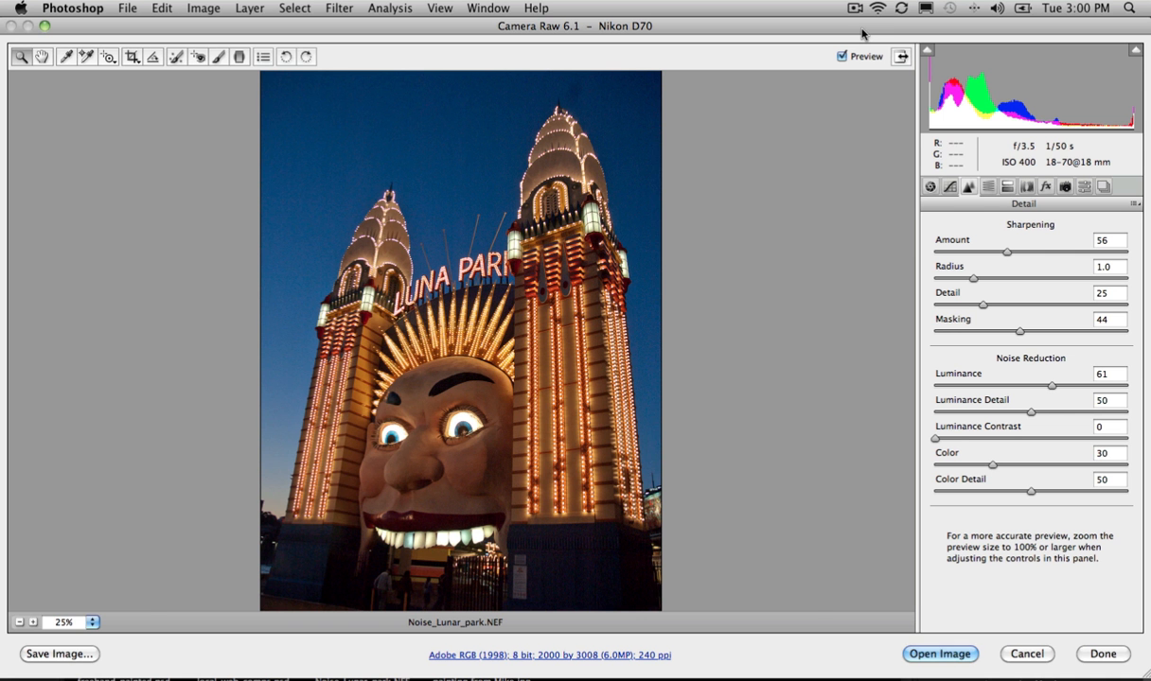
# Zoom into the LUNA PARK sign and raise Luminance noise reduction from 61 to 81
pyautogui.moveTo(433, 171); pyautogui.dragTo(537, 282)
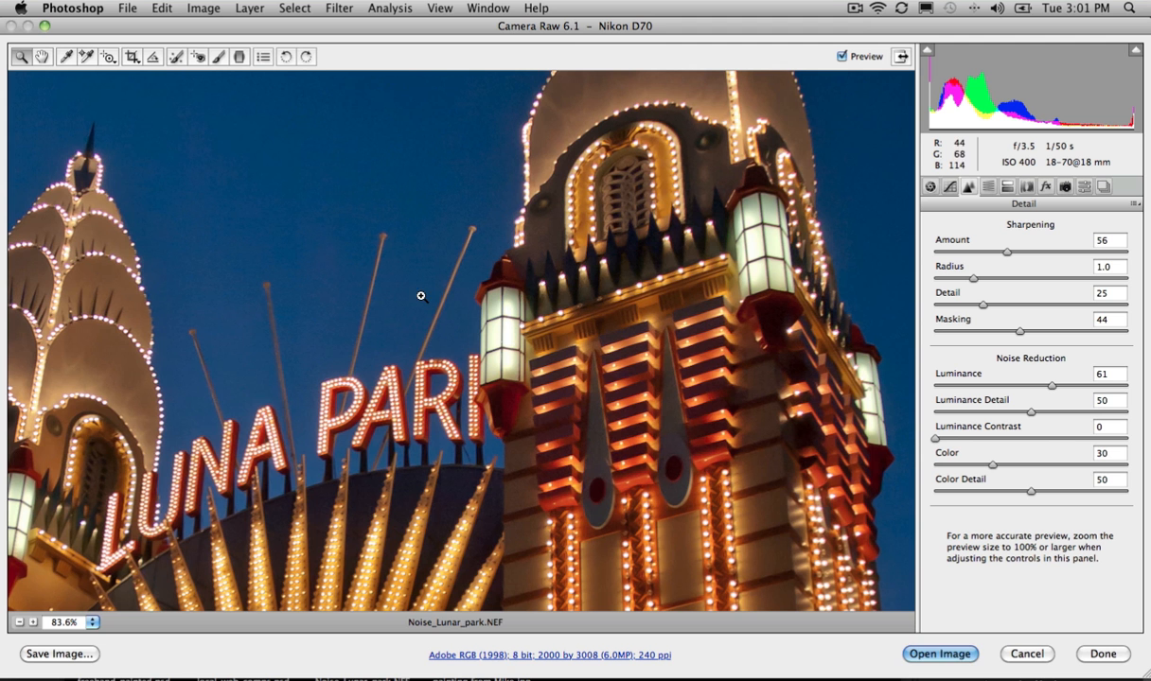
pyautogui.moveTo(1040, 348)
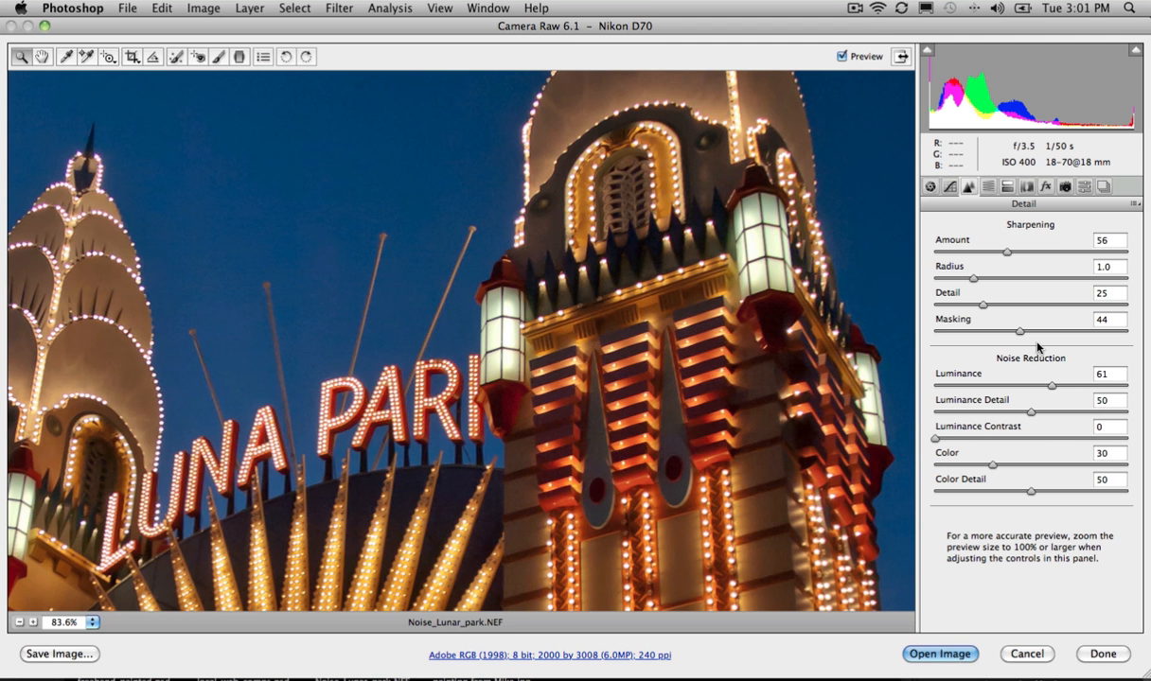
pyautogui.moveTo(1052, 385); pyautogui.dragTo(1077, 386)
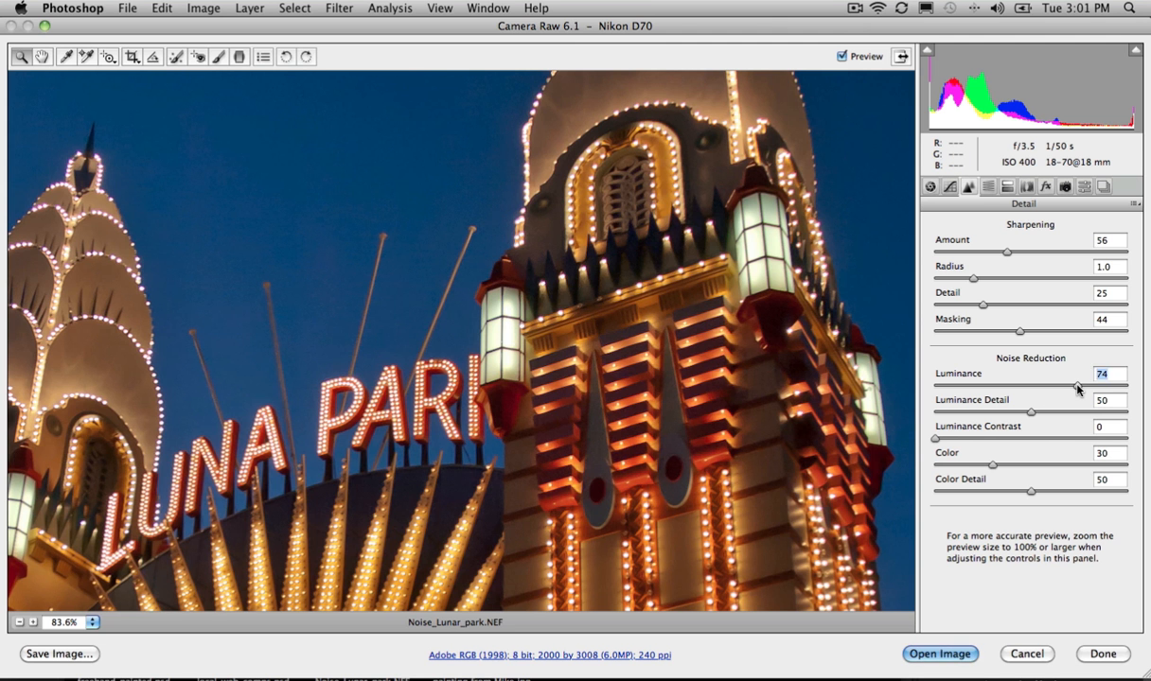
pyautogui.moveTo(1078, 386); pyautogui.dragTo(1090, 386)
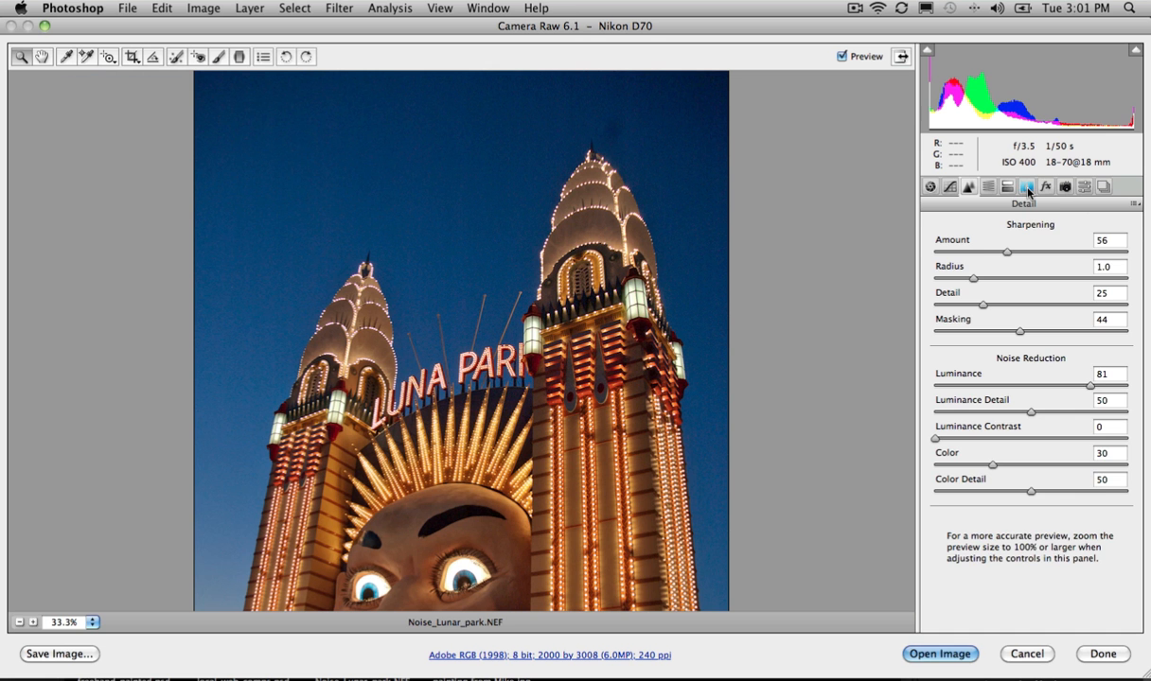
# Enable lens profile corrections using the Nikon 18-70mm Adobe profile, toggling off and on to compare
pyautogui.click(1046, 185)
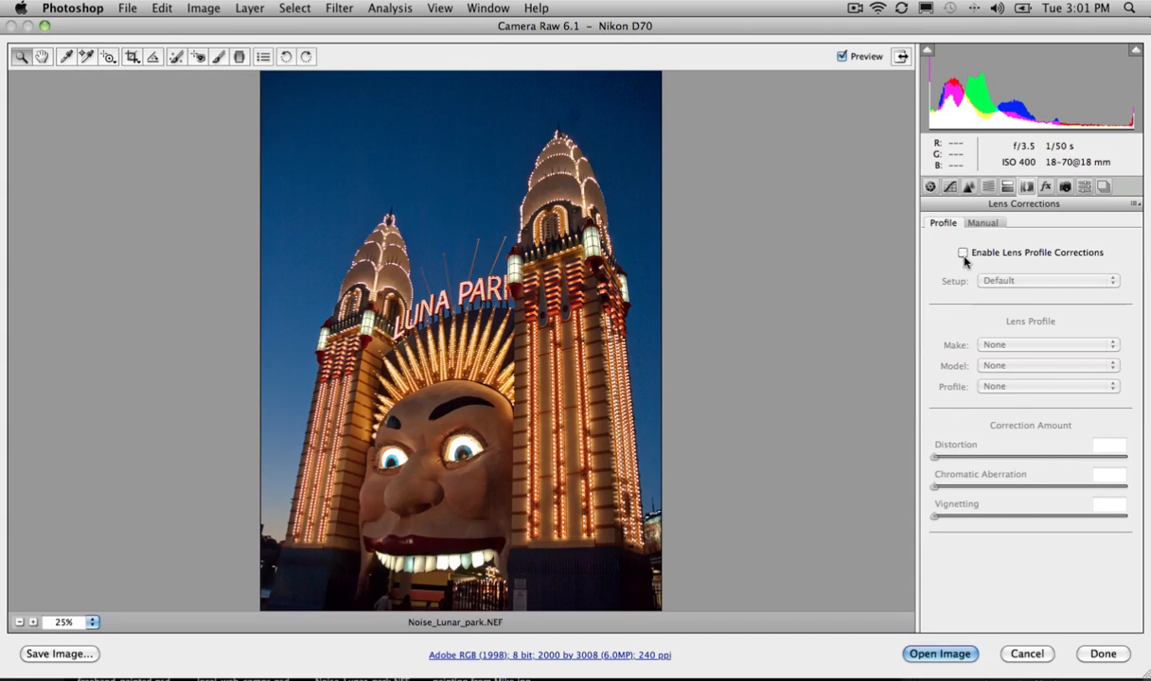
pyautogui.click(963, 253)
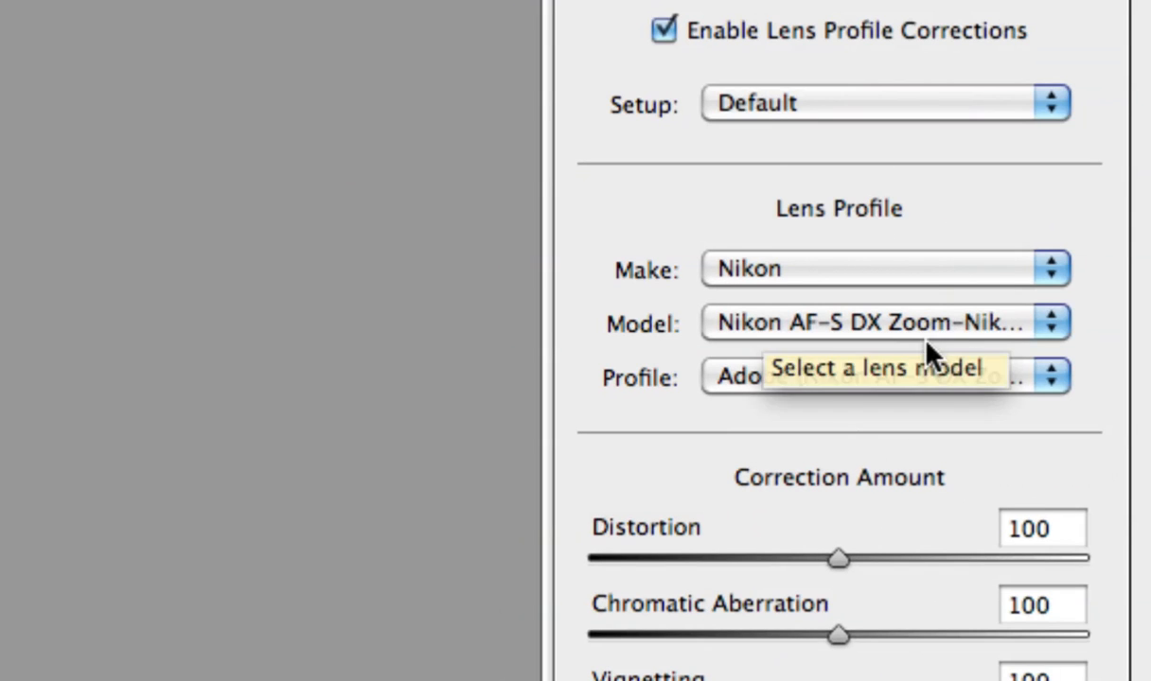
pyautogui.click(884, 377)
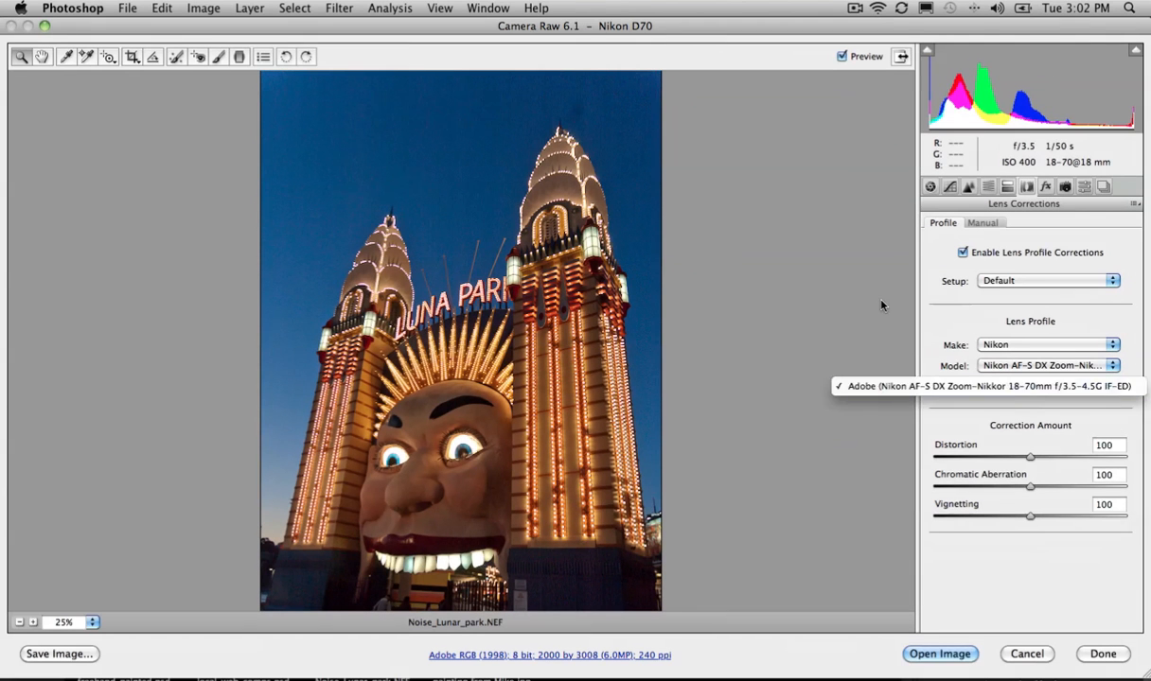
pyautogui.click(984, 386)
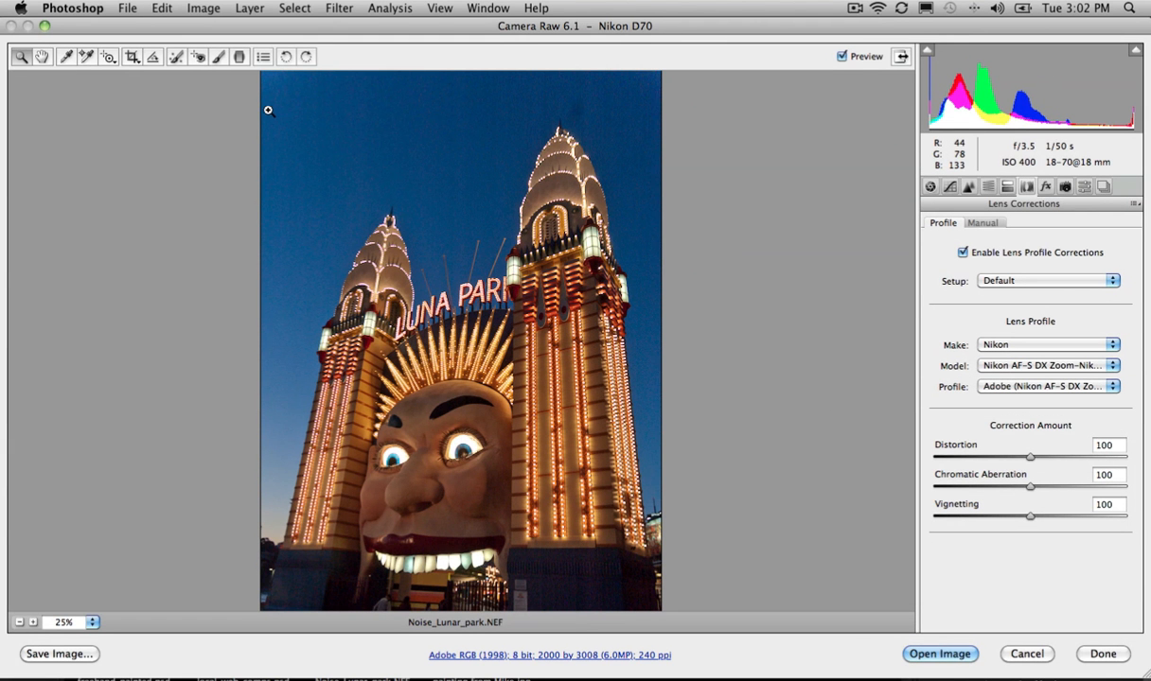
pyautogui.moveTo(624, 115)
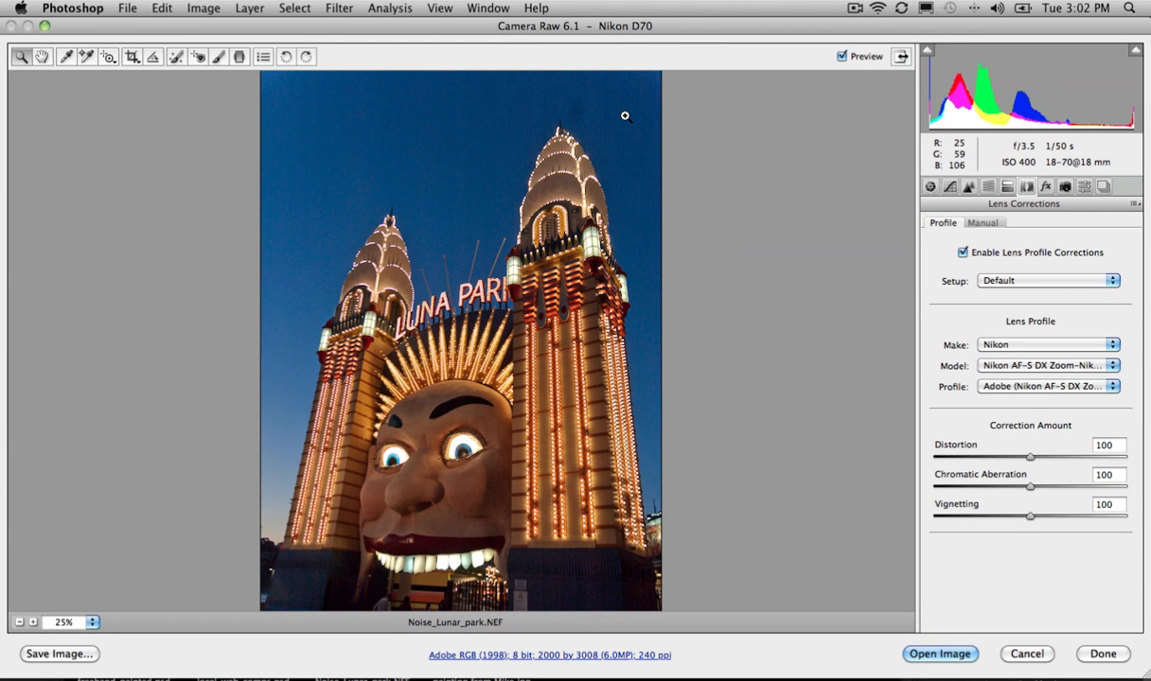
pyautogui.click(963, 253)
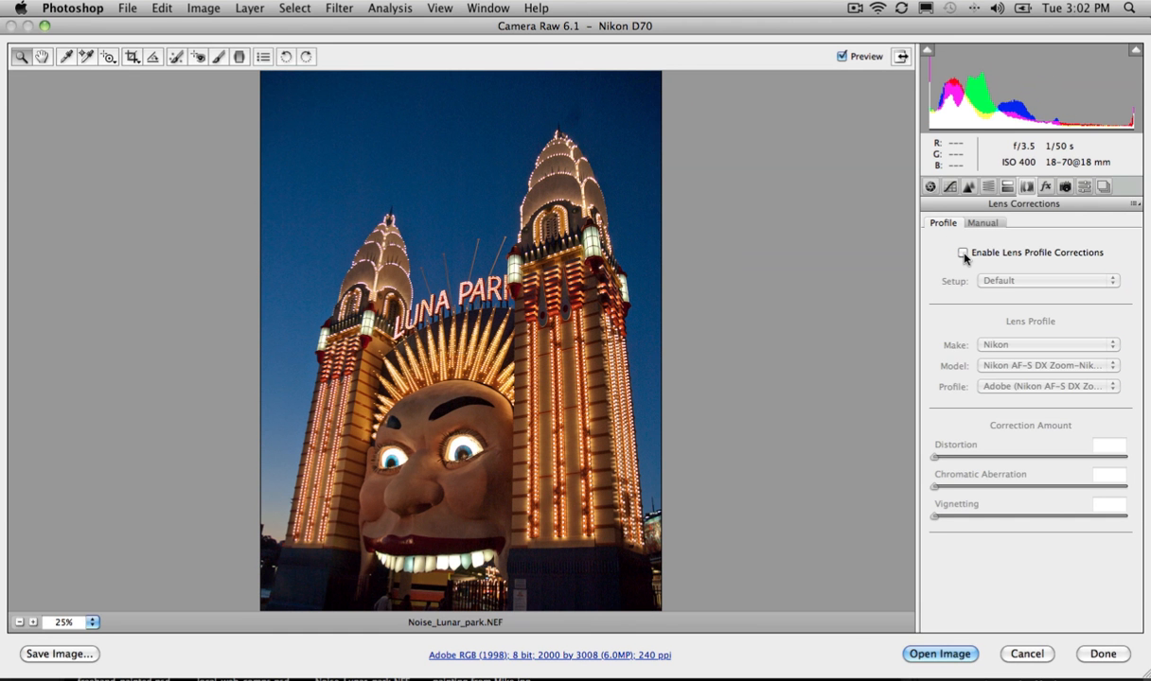
pyautogui.click(964, 253)
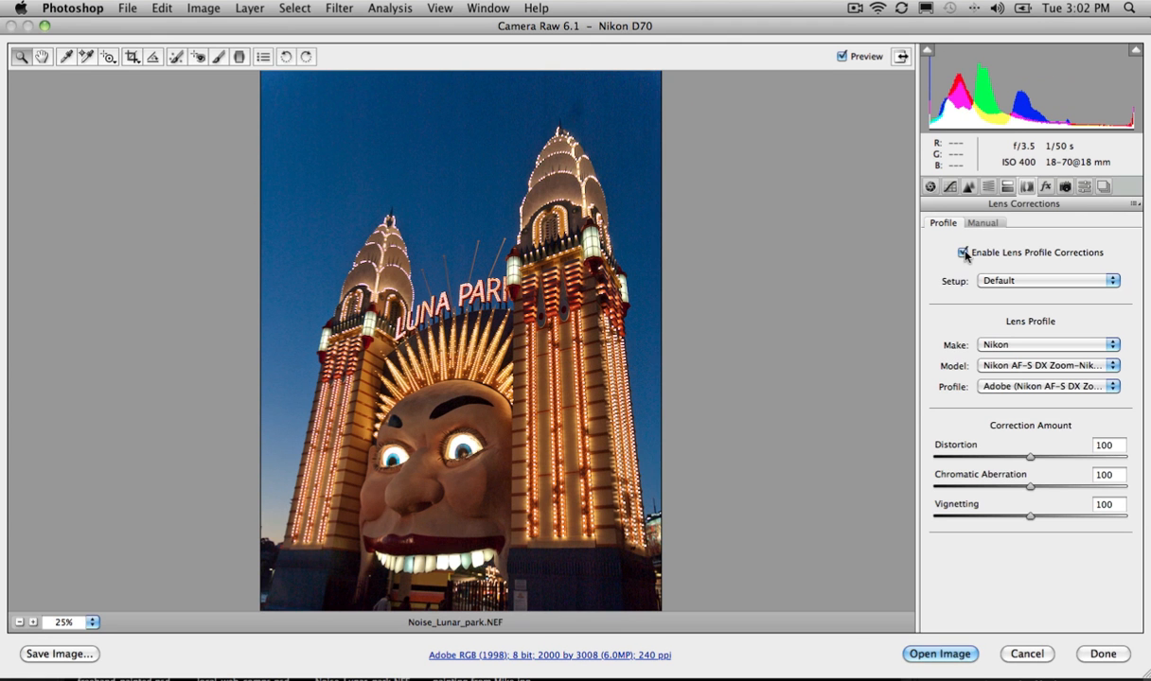
# Straighten the Luna Park towers with a manual vertical perspective correction of -21
pyautogui.click(982, 222)
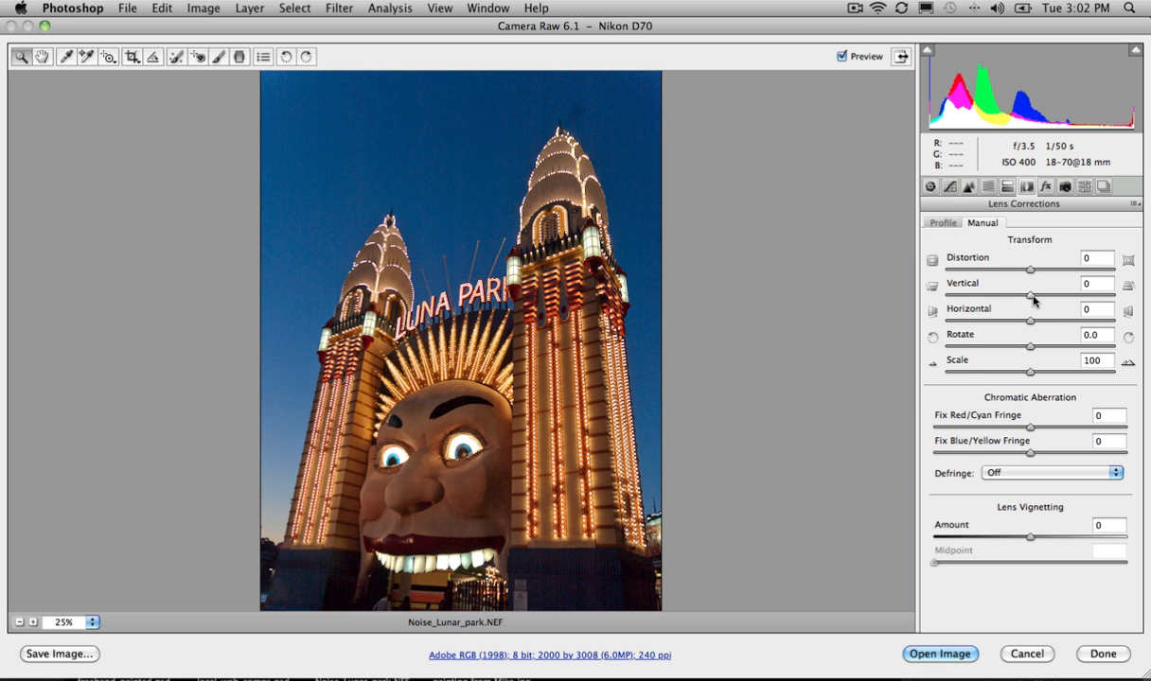
pyautogui.moveTo(1031, 297); pyautogui.dragTo(1011, 297)
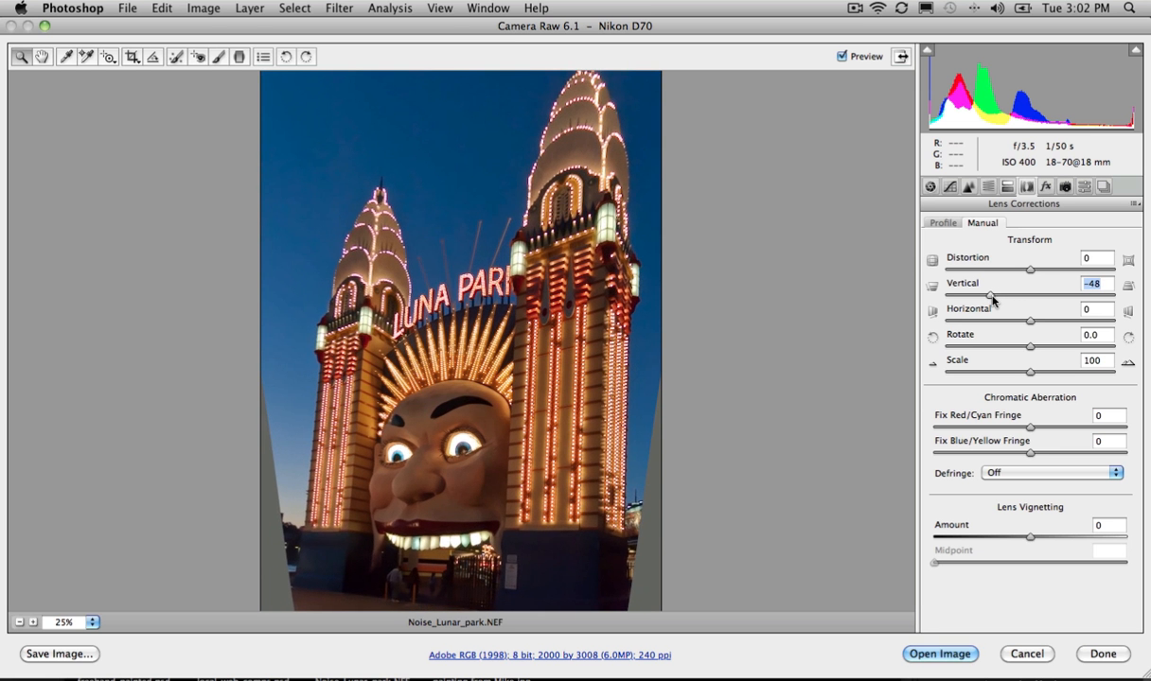
pyautogui.moveTo(991, 295); pyautogui.dragTo(1003, 295)
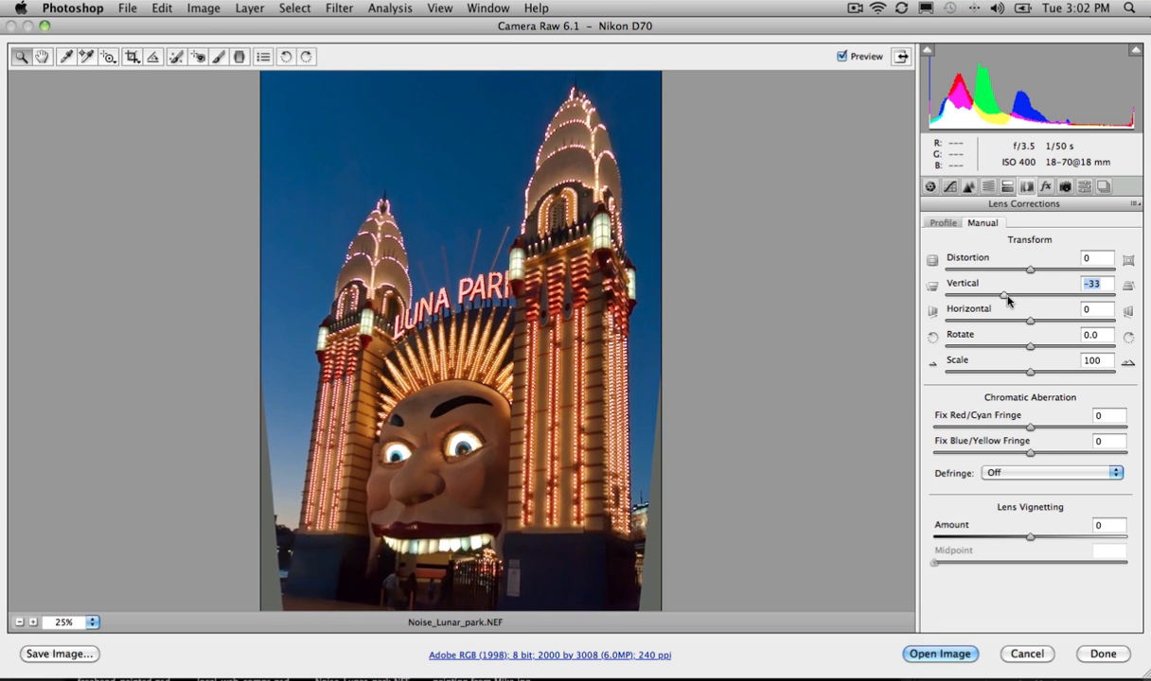
pyautogui.moveTo(1005, 296); pyautogui.dragTo(1014, 296)
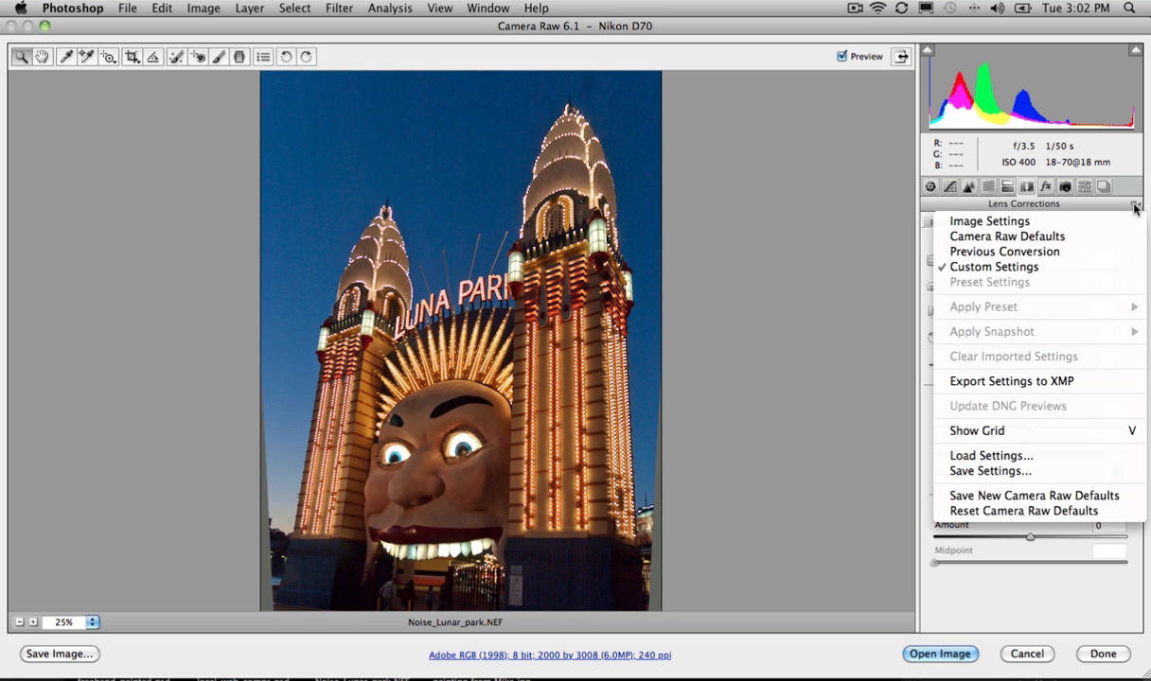
pyautogui.moveTo(991, 455)
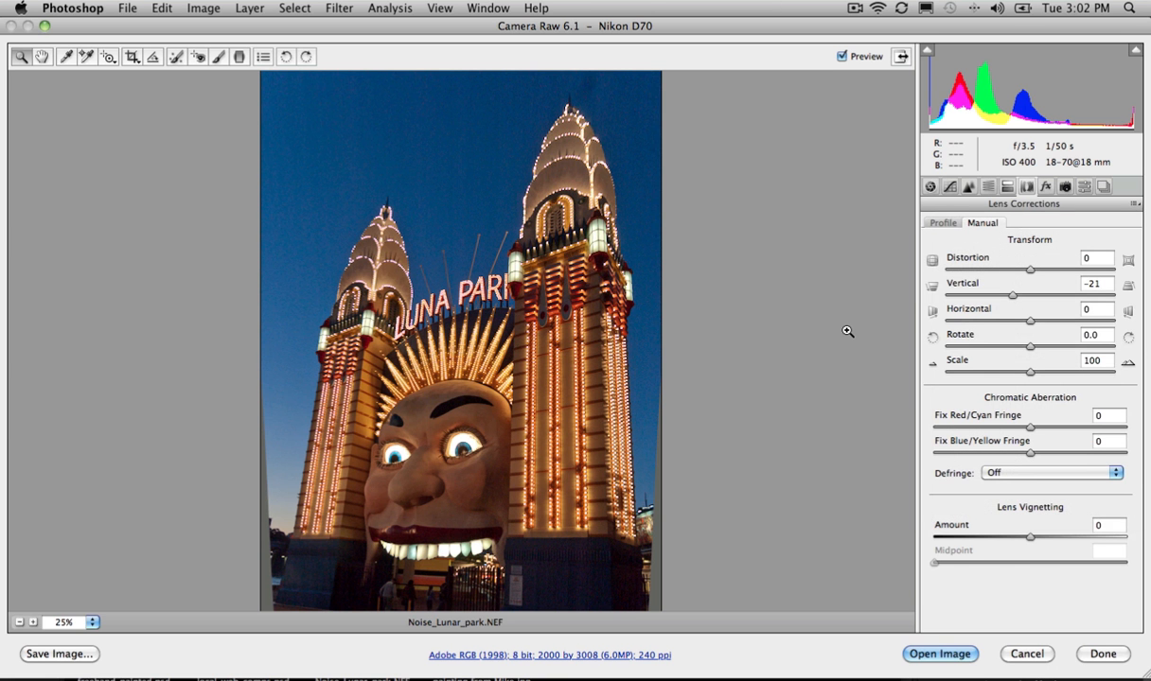
pyautogui.click(943, 222)
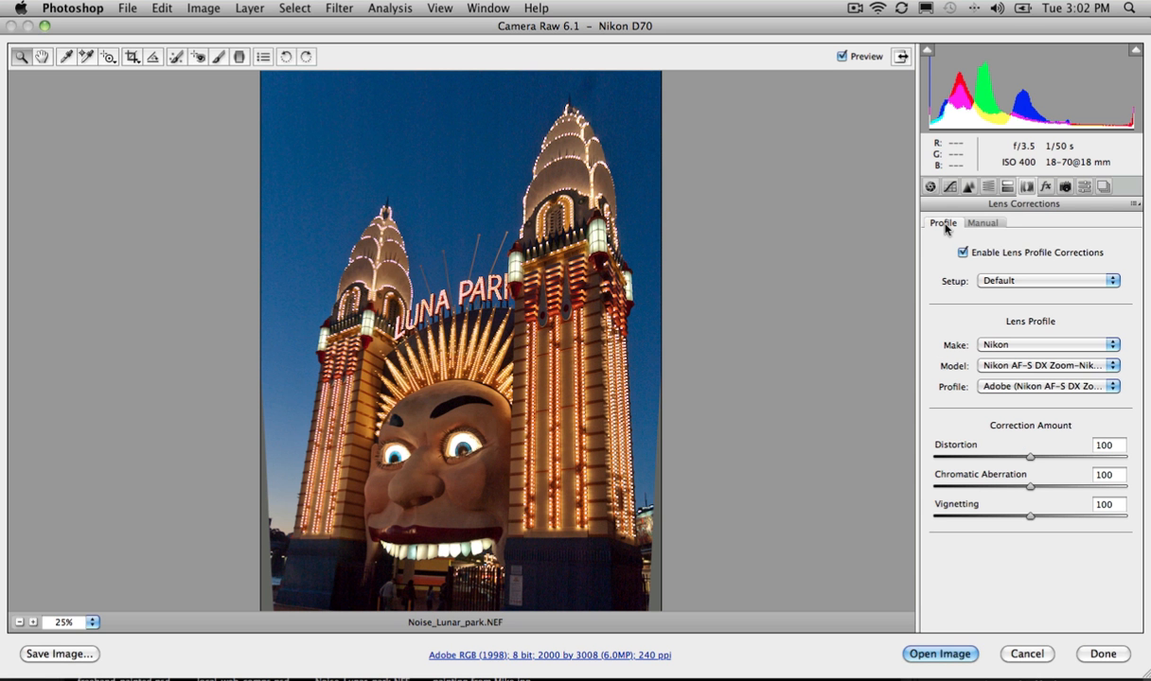
pyautogui.moveTo(677, 190)
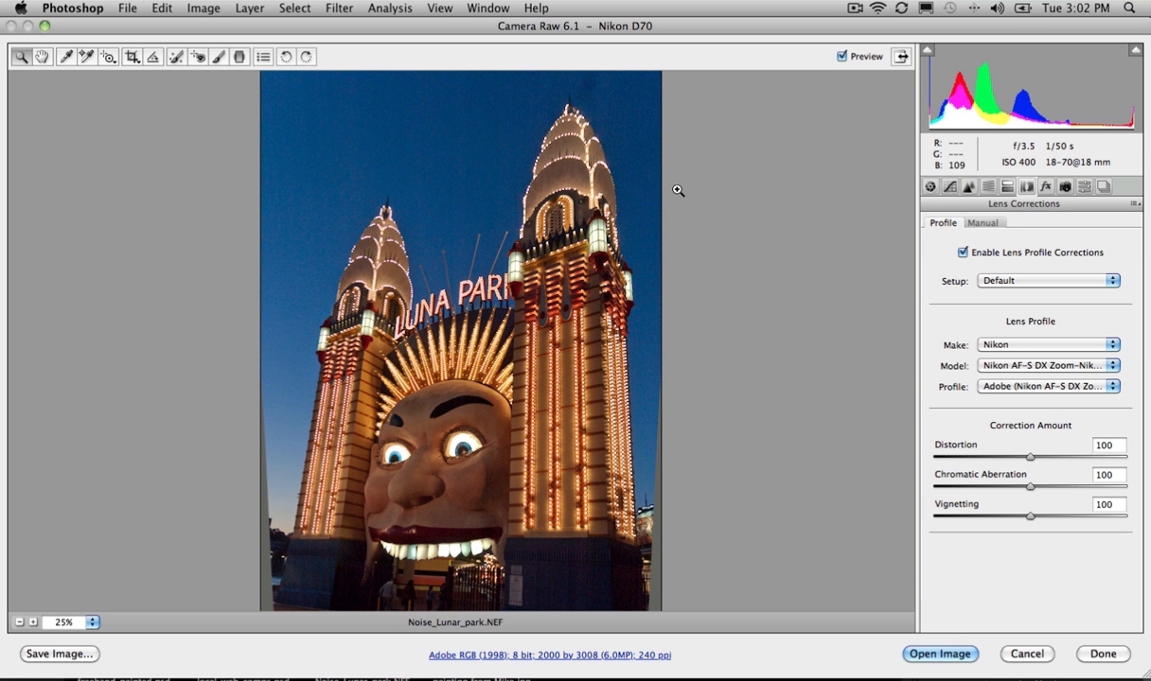
pyautogui.moveTo(1028, 594)
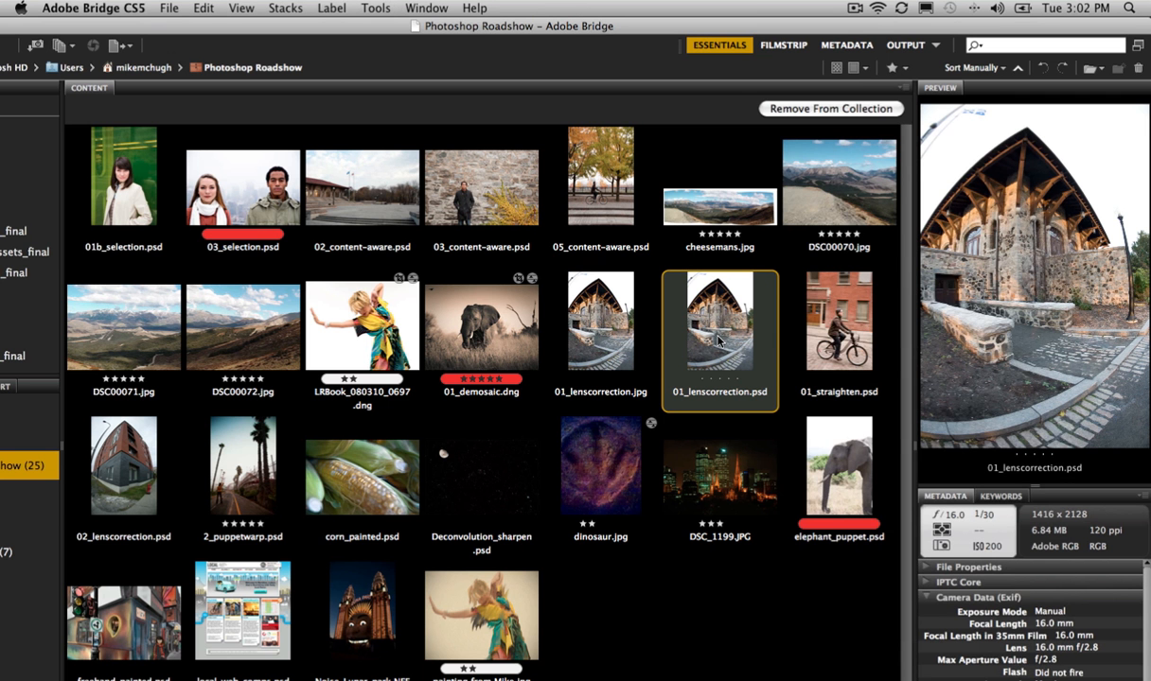
# Open the 01_lenscorrection.psd thumbnail from Bridge into Photoshop
pyautogui.doubleClick(719, 319)
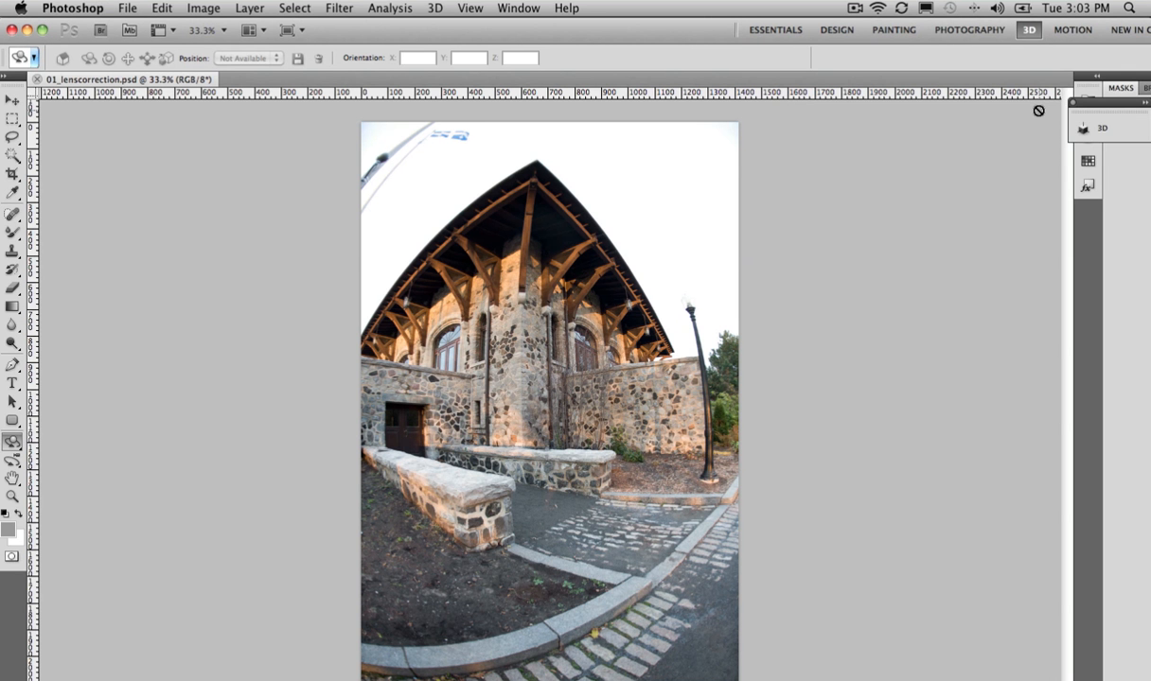
pyautogui.moveTo(411, 68)
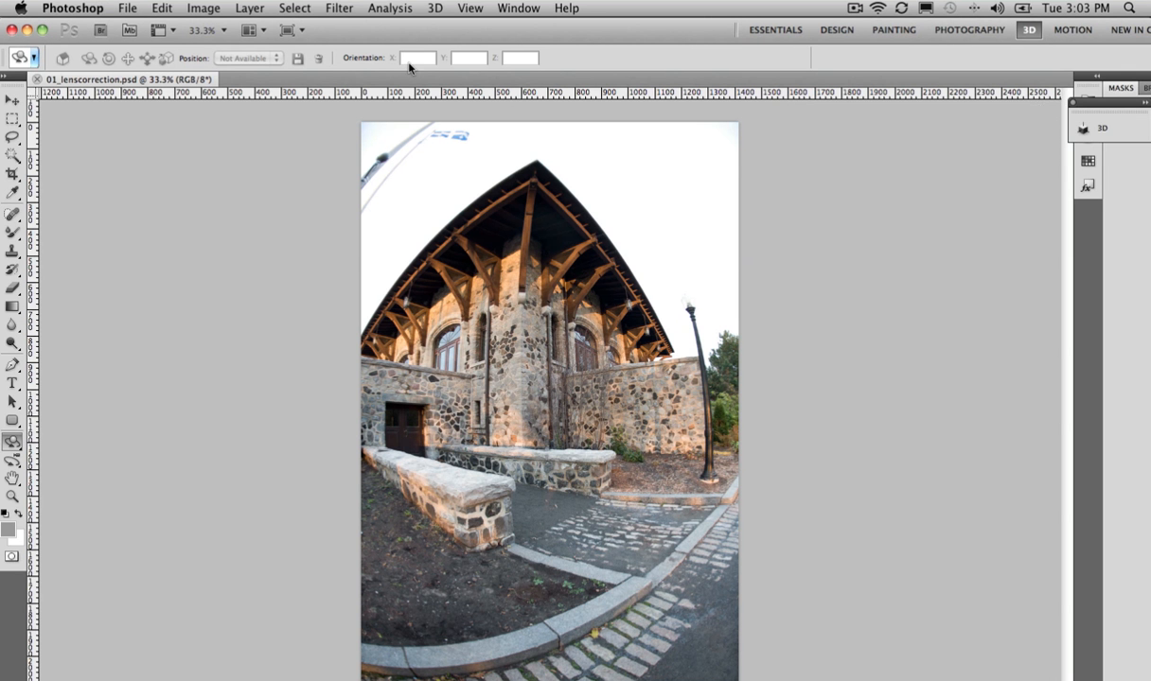
# Show the Filter menu over the fisheye church photo
pyautogui.click(339, 7)
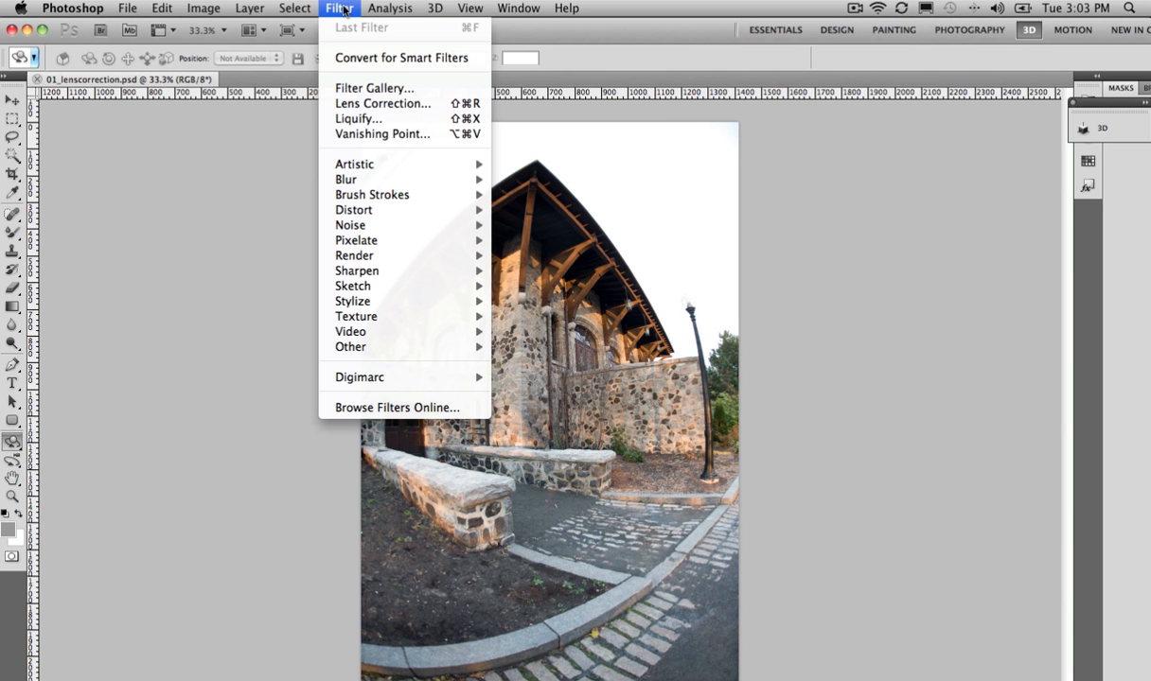
pyautogui.moveTo(382, 103)
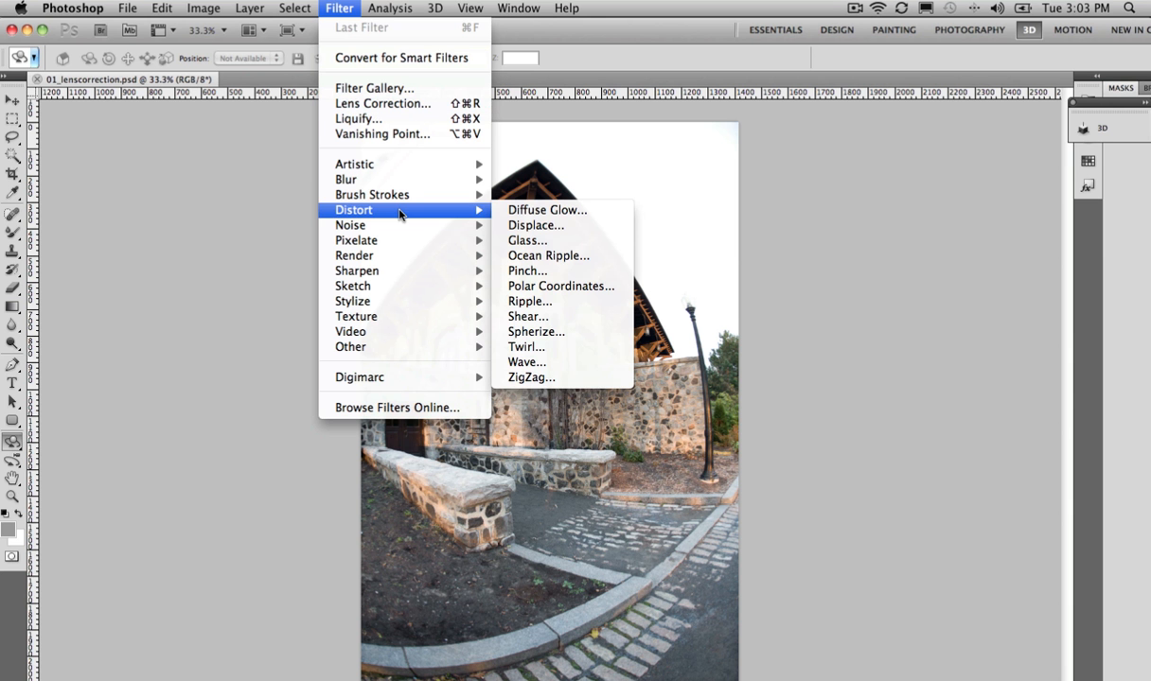
pyautogui.moveTo(381, 103)
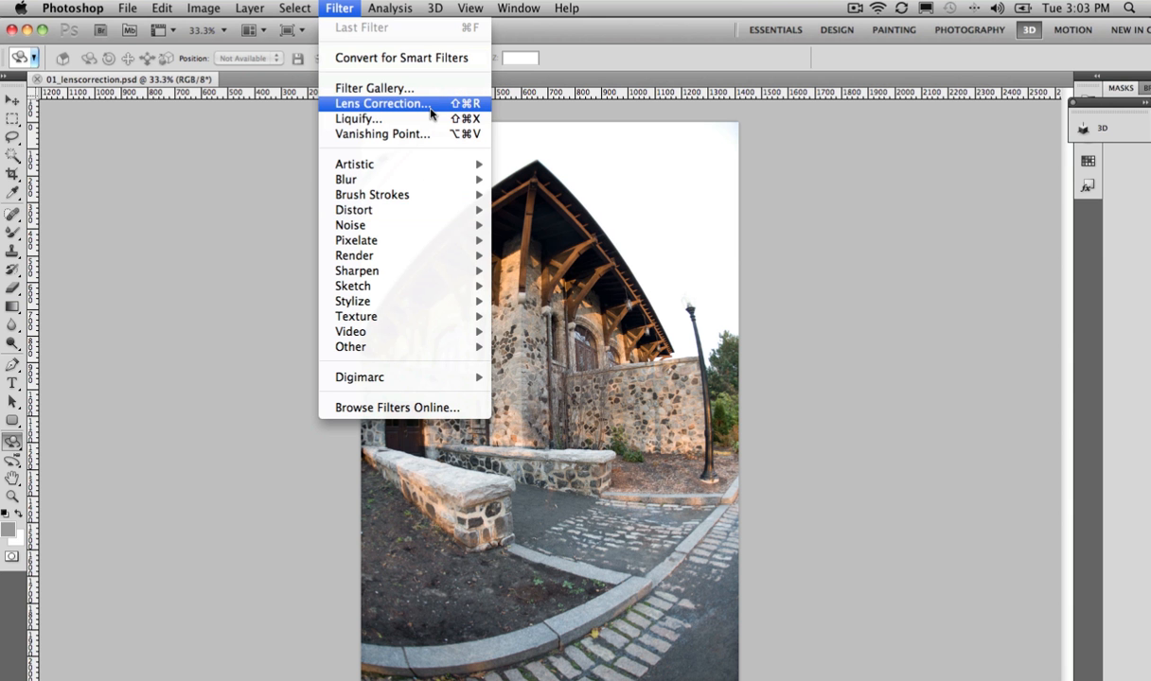
# Apply the Lens Correction filter with Canon make and the Sigma DG 15mm f/2.8 EX profile
pyautogui.click(381, 103)
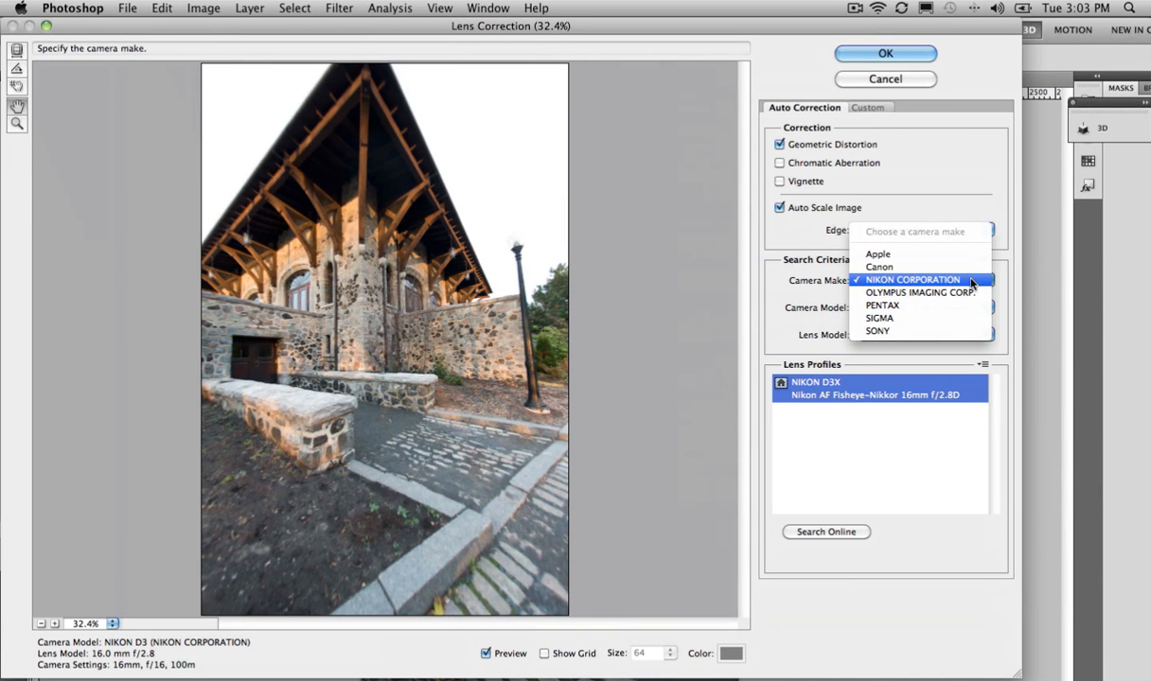
pyautogui.click(878, 266)
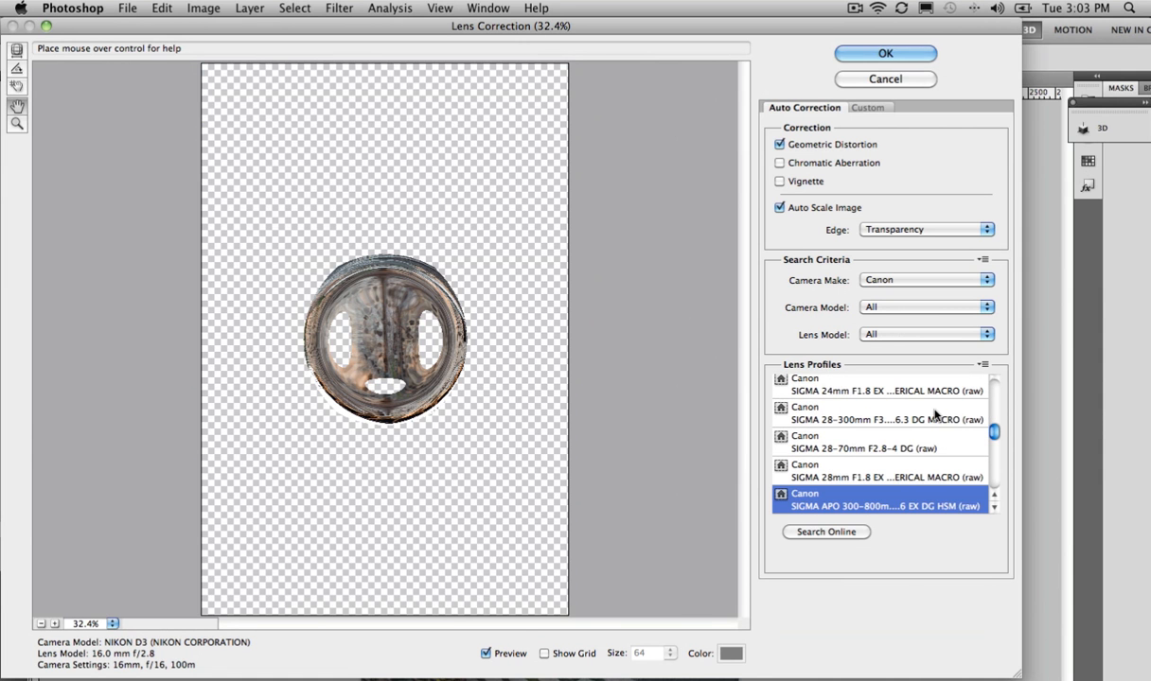
pyautogui.click(880, 417)
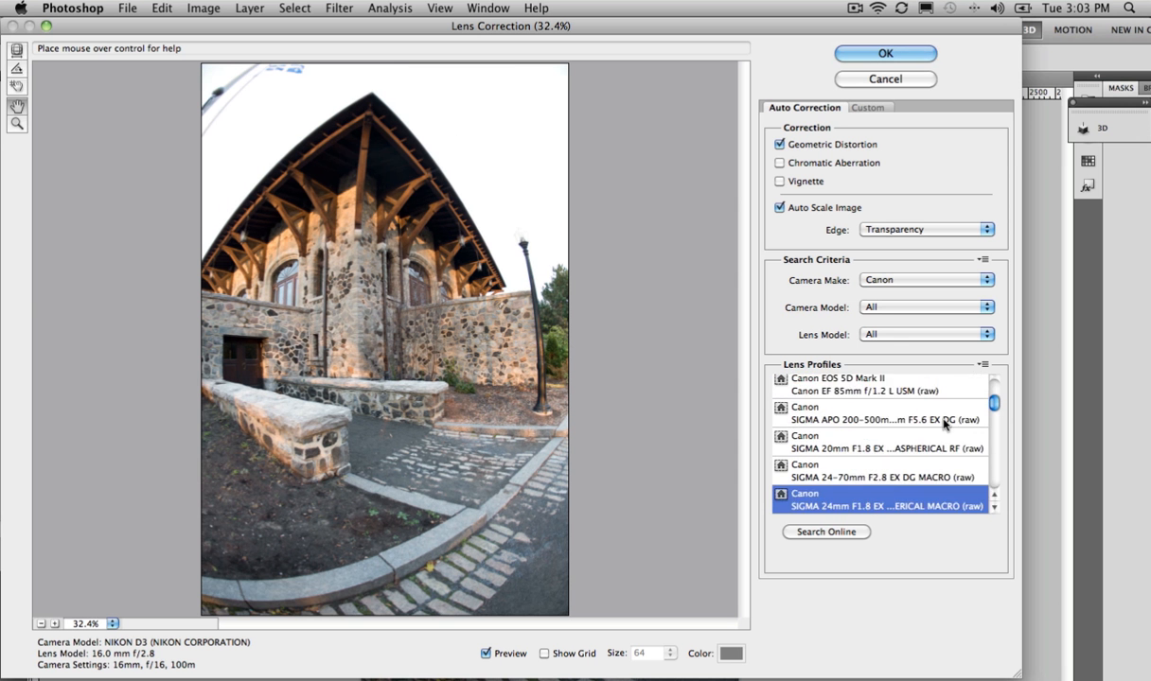
pyautogui.scroll(3)
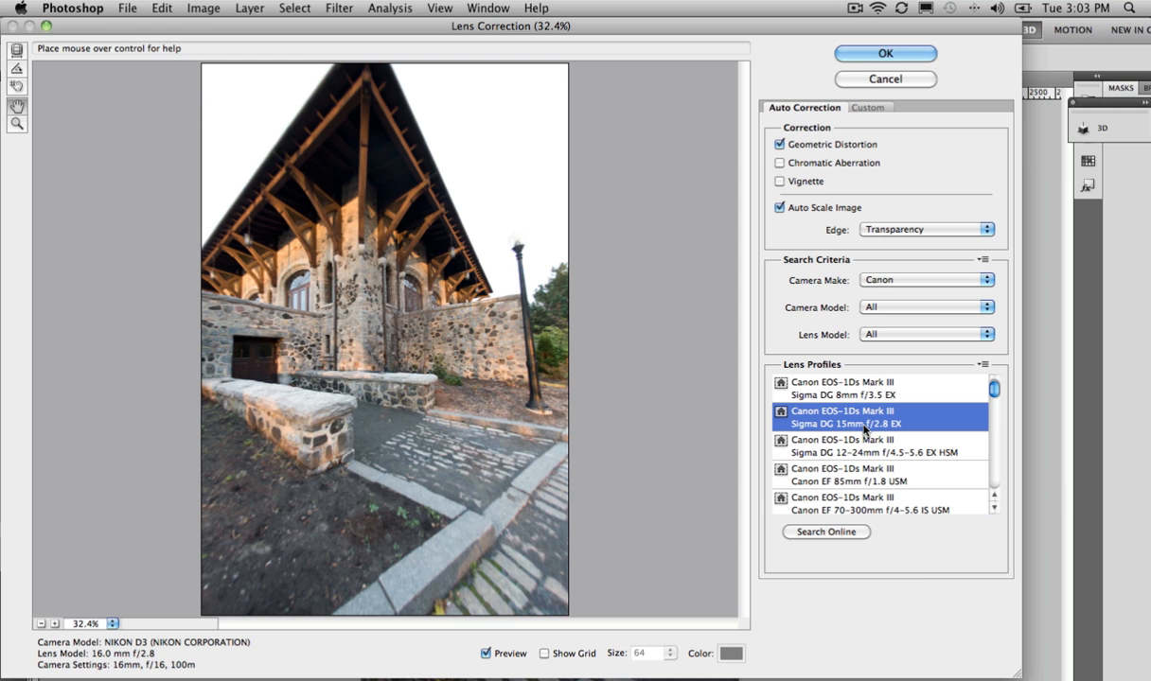
pyautogui.moveTo(826, 531)
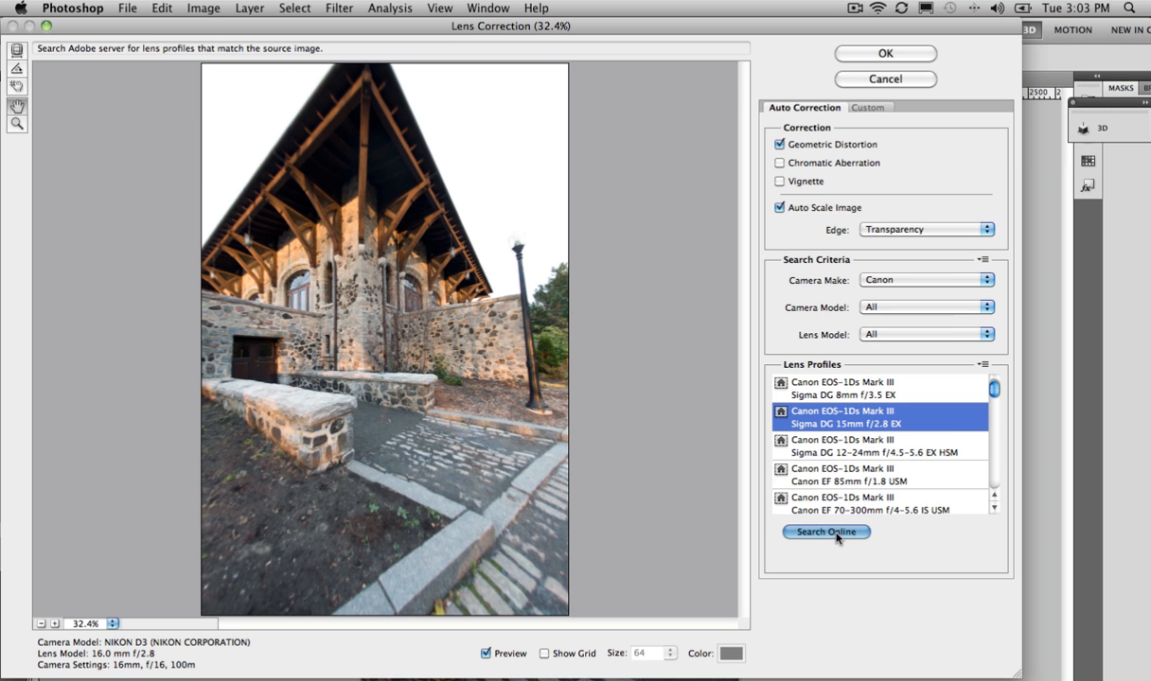
# Search online for lens profiles, leaving the Nikon AF Fisheye-Nikkor 16mm f/2.8D profile applied
pyautogui.click(825, 531)
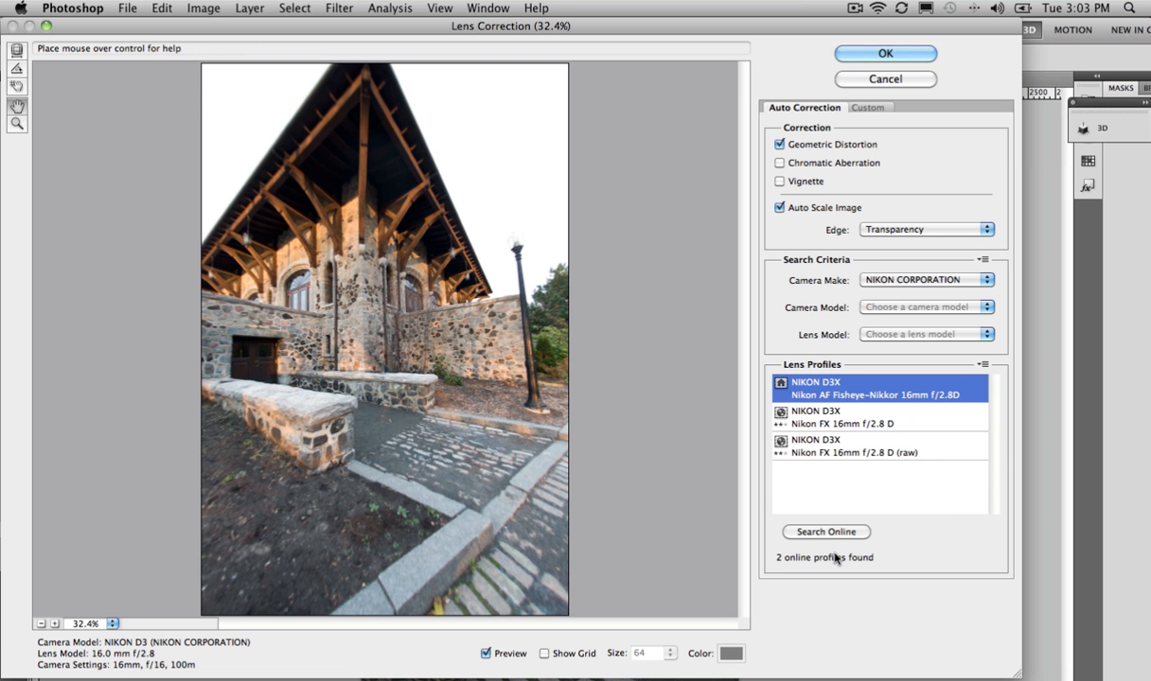
pyautogui.moveTo(852, 431)
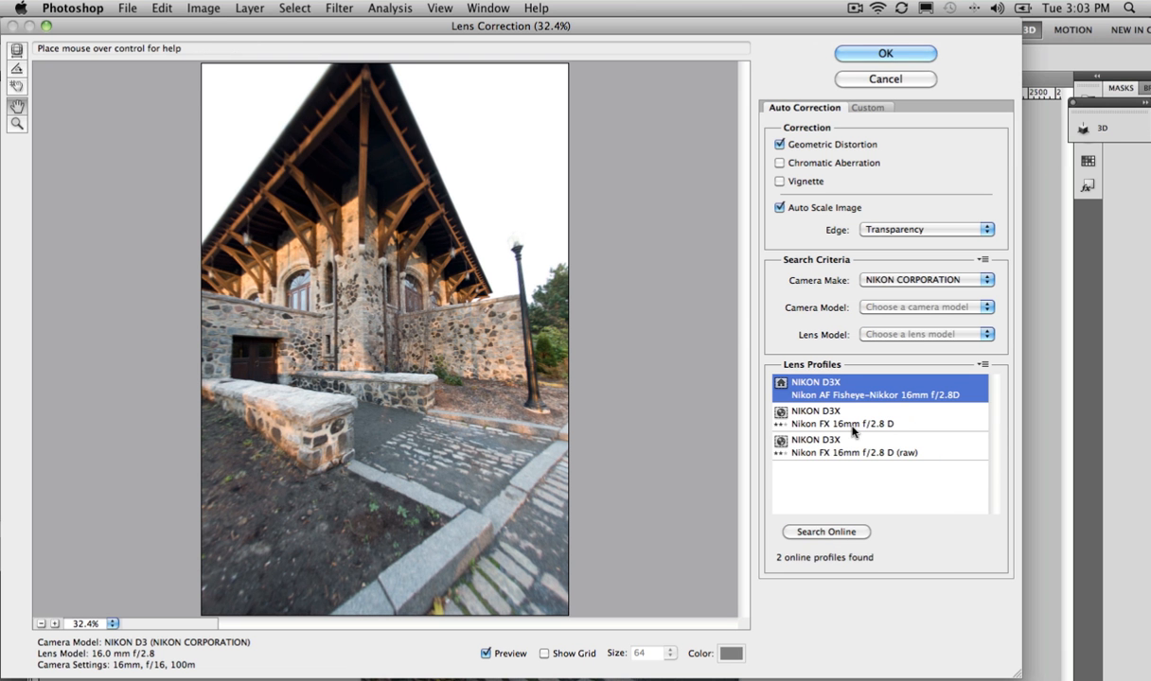
pyautogui.moveTo(887, 514)
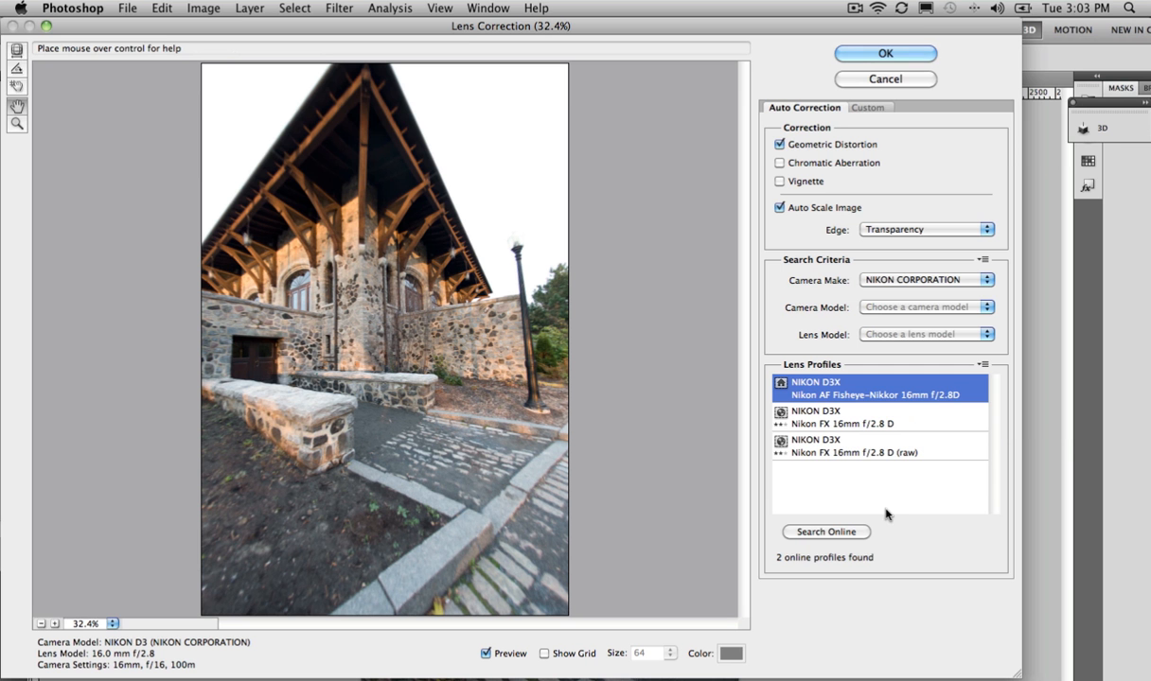
pyautogui.click(982, 365)
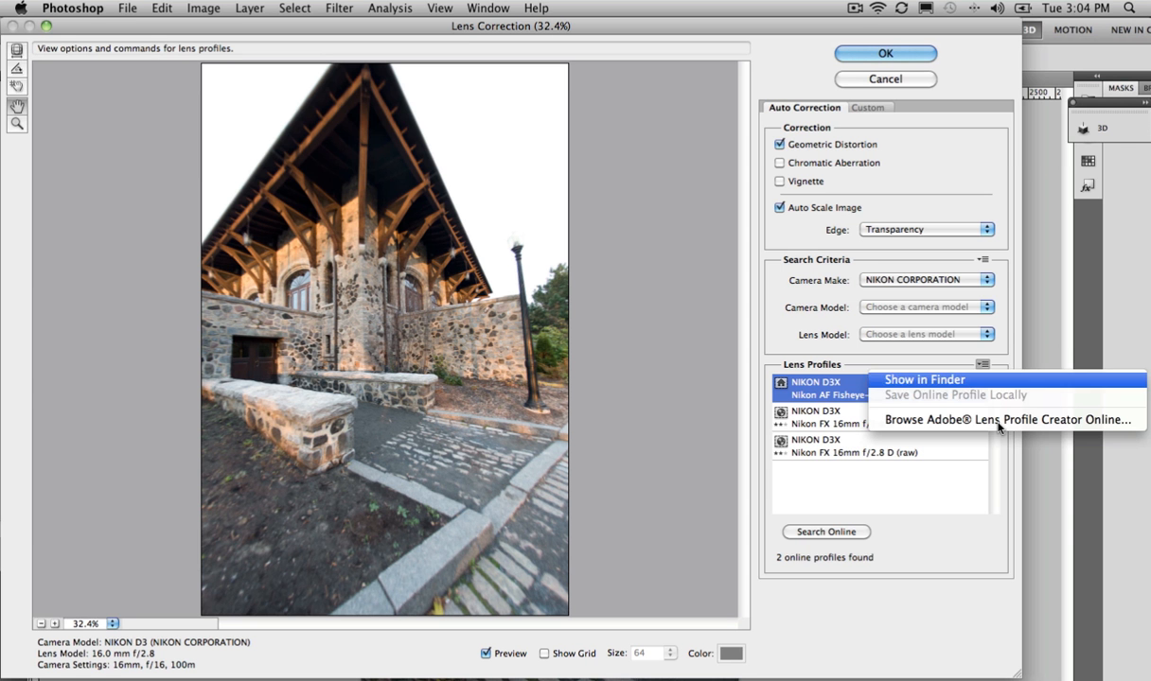
pyautogui.moveTo(1008, 419)
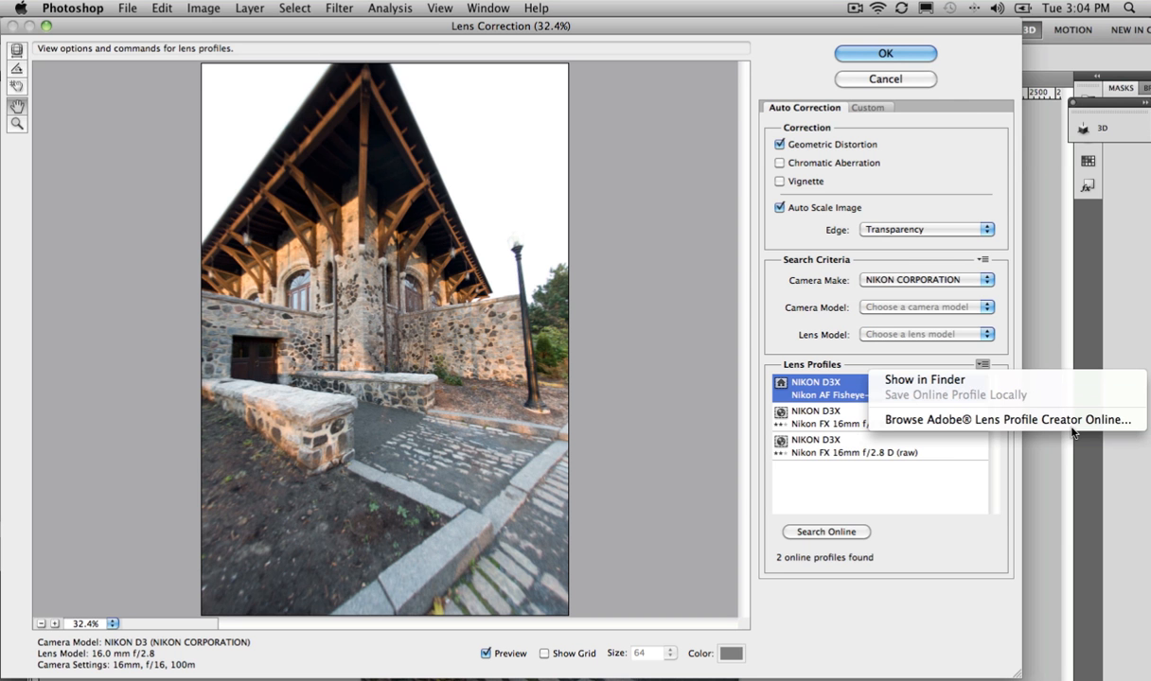
pyautogui.click(954, 560)
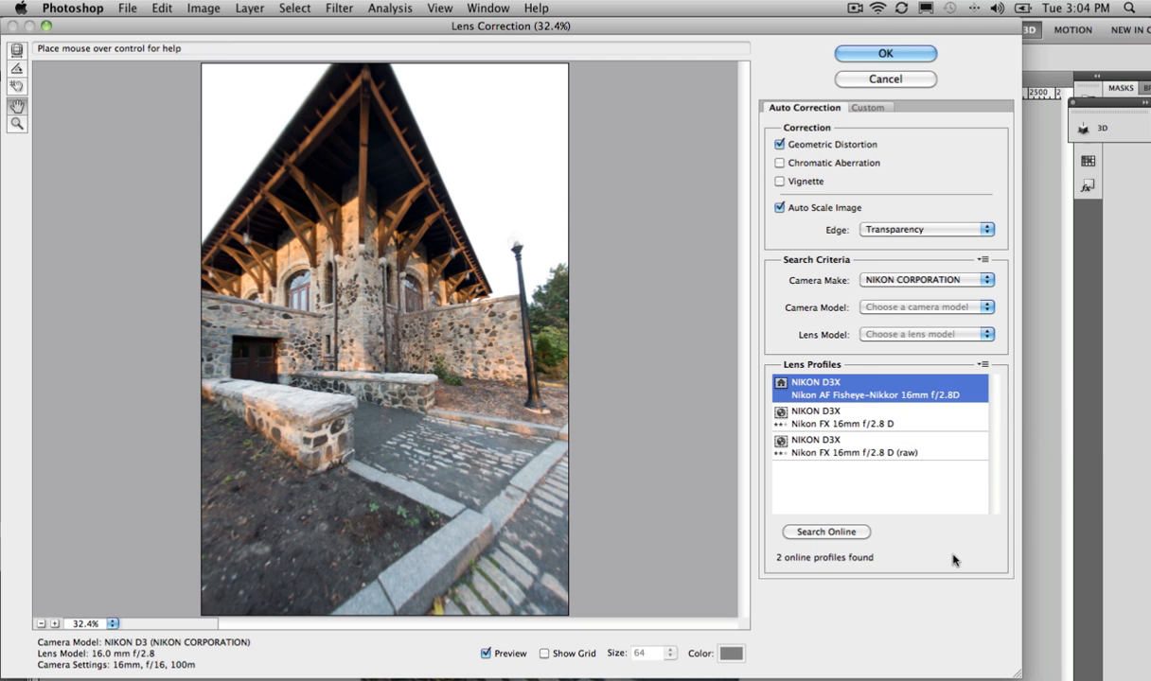